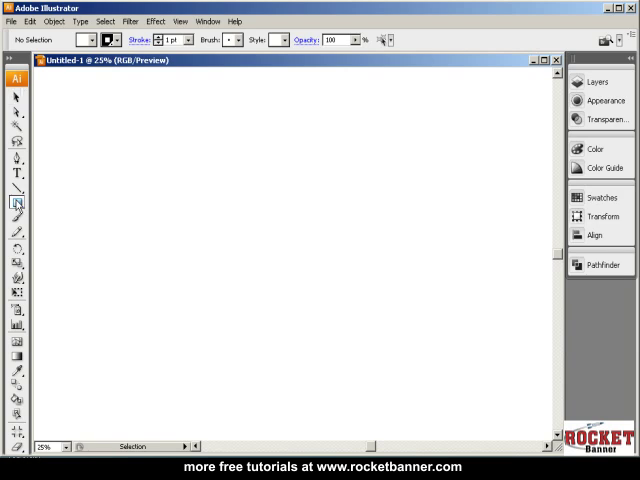
Step: Draw a square and a second rectangle overlapping its upper right, then return to Selection
click(16, 204)
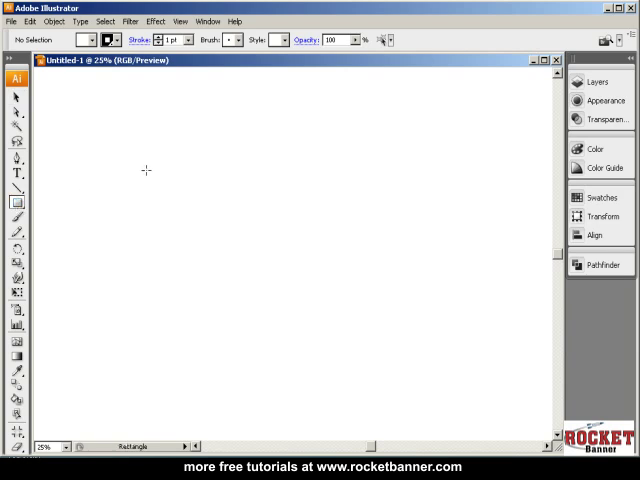
drag(146, 147, 170, 178)
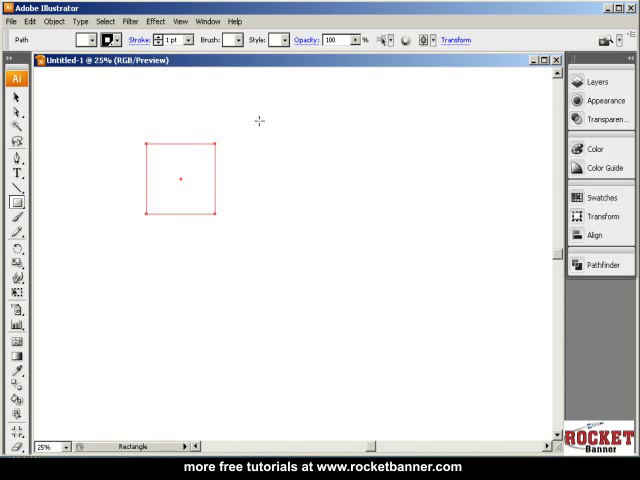
drag(180, 178, 220, 150)
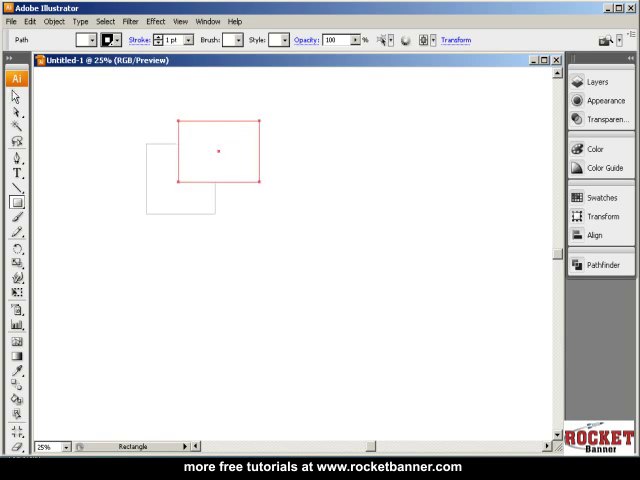
click(108, 269)
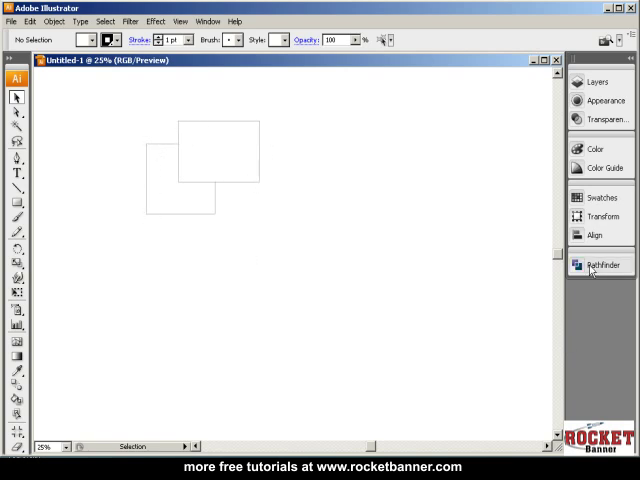
Step: Merge both rectangles with Pathfinder's Add to shape area, confirming the compound shape in Layers
click(602, 264)
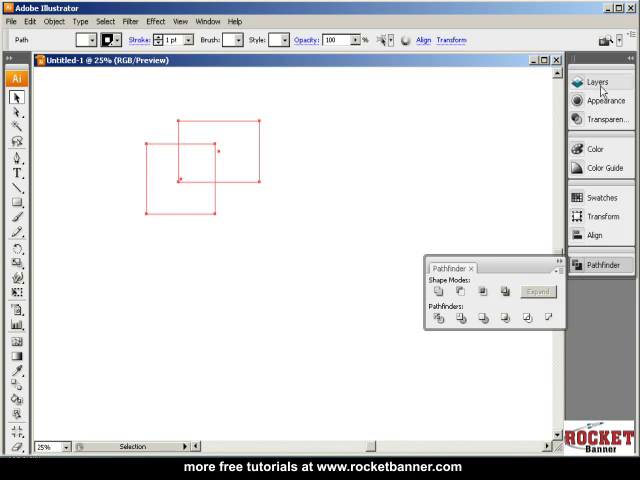
click(599, 82)
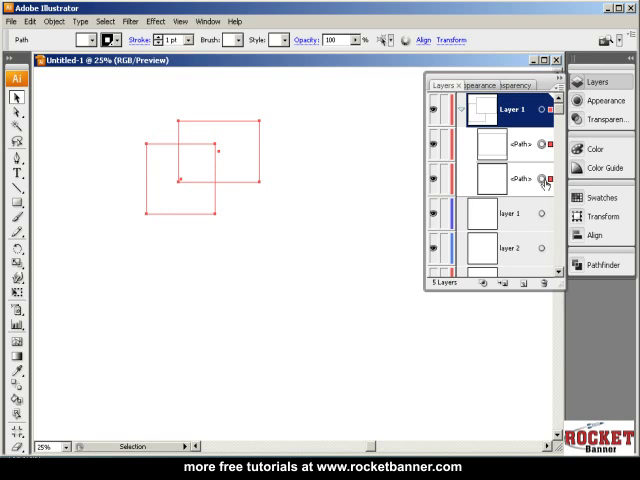
mouse_move(371, 277)
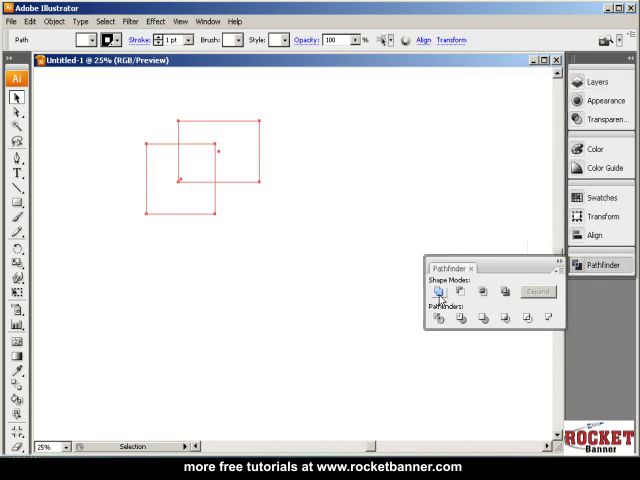
click(600, 82)
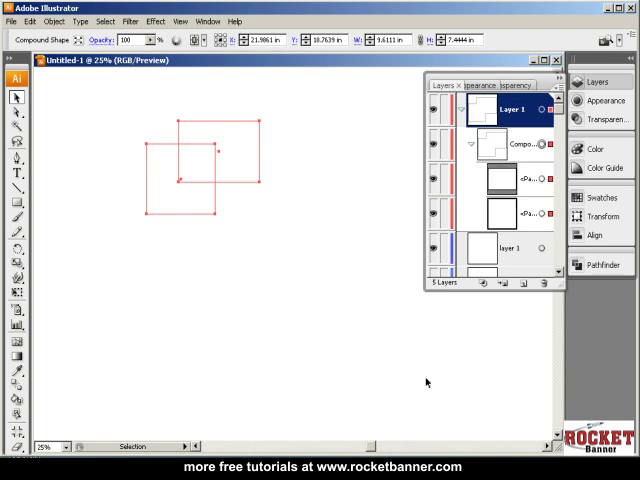
mouse_move(375, 323)
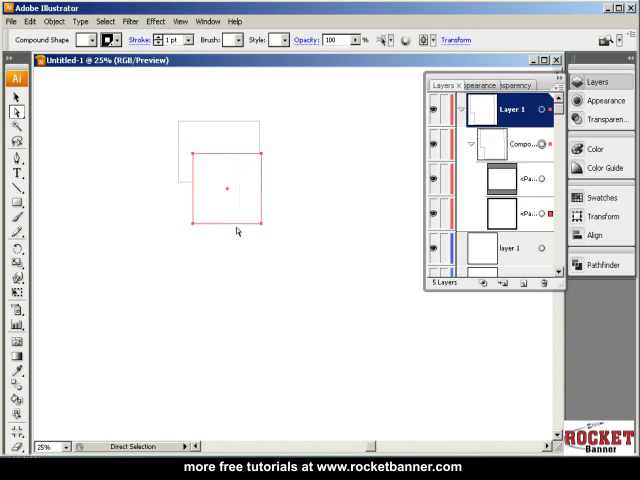
Step: Drag one rectangle of the compound shape up and then down so the merged outline follows
drag(230, 190, 265, 145)
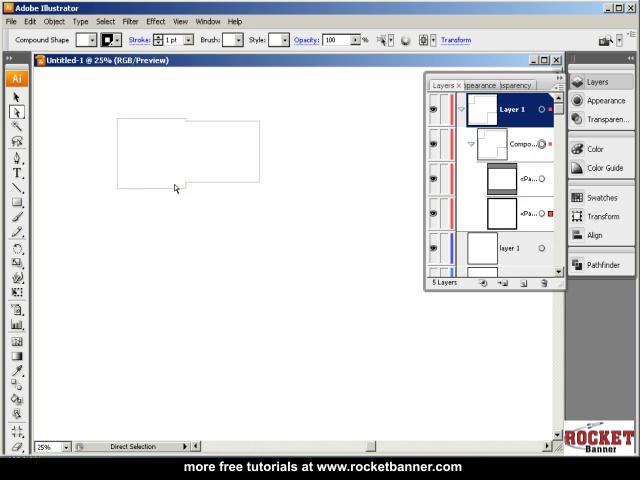
drag(175, 190, 200, 225)
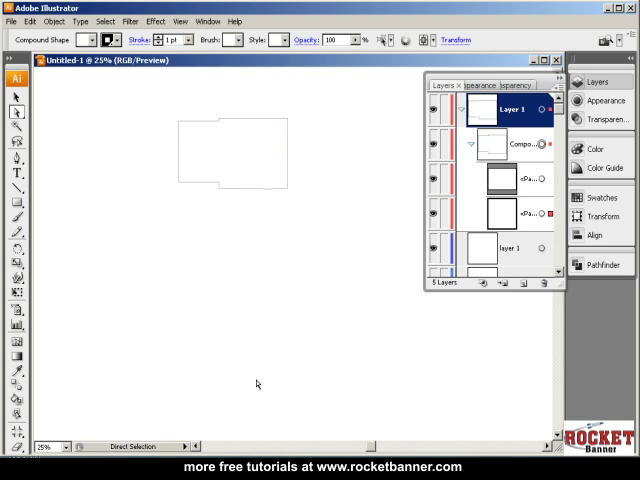
mouse_move(257, 383)
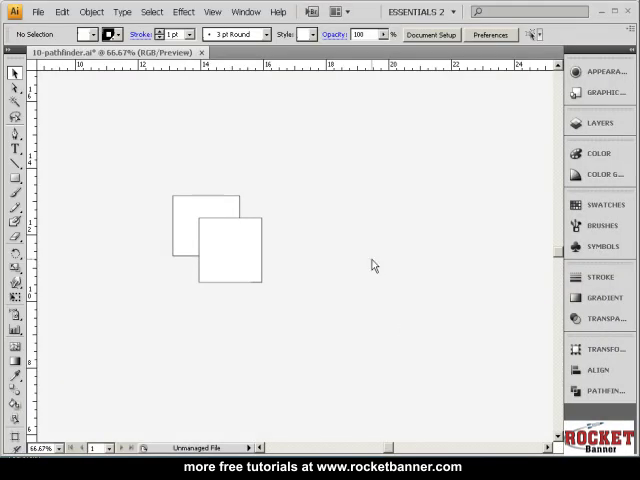
mouse_move(327, 160)
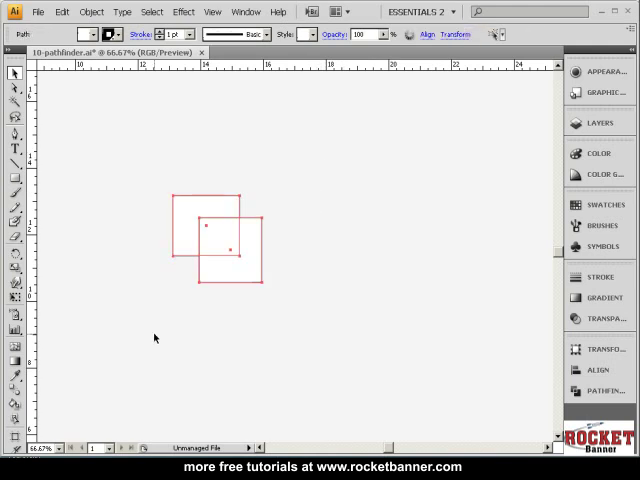
Step: Unite the two squares in 10-pathfinder.ai with Pathfinder's Unite and open the Welcome banner file
click(600, 389)
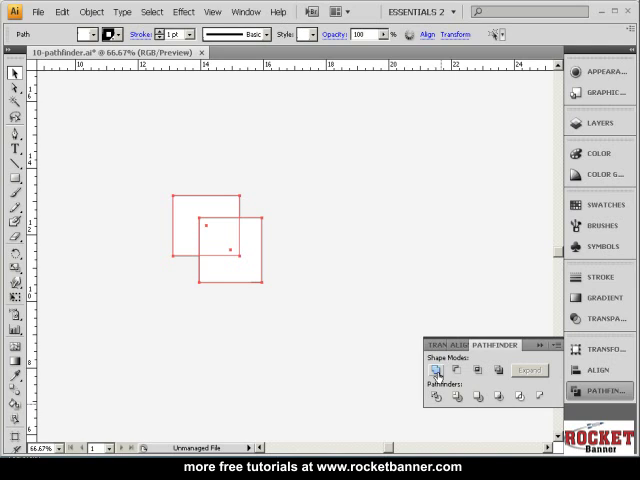
click(440, 370)
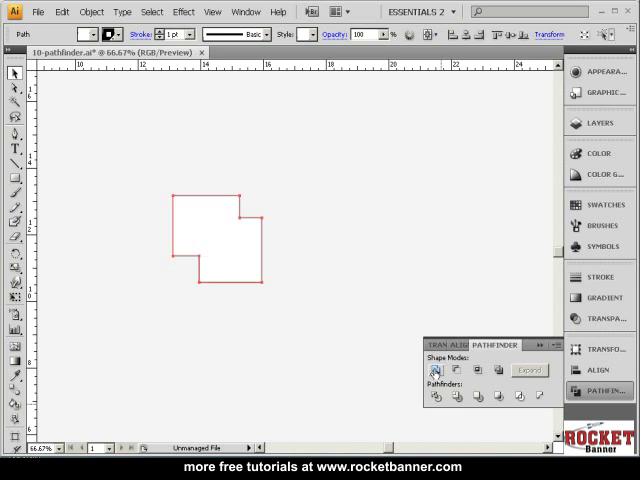
click(604, 123)
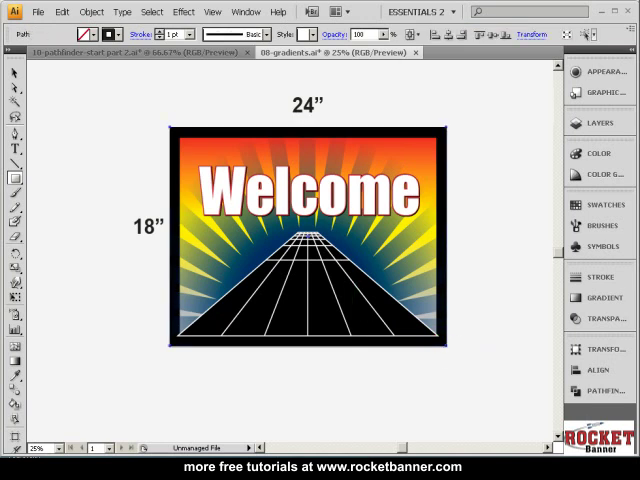
Step: Show the Welcome banner's layers with its clipping group, gradient paths and rays
click(604, 131)
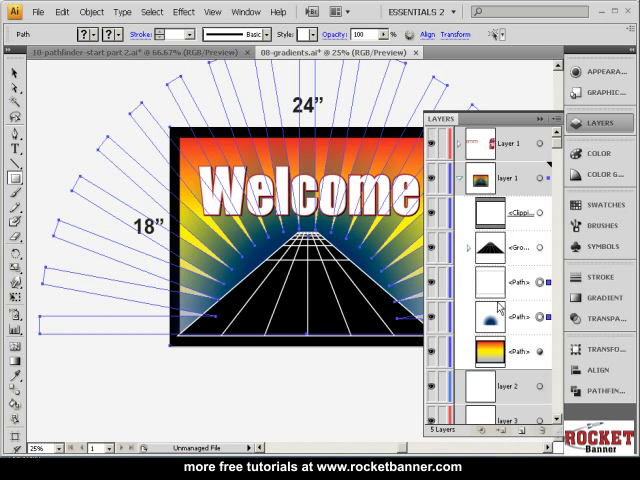
mouse_move(513, 318)
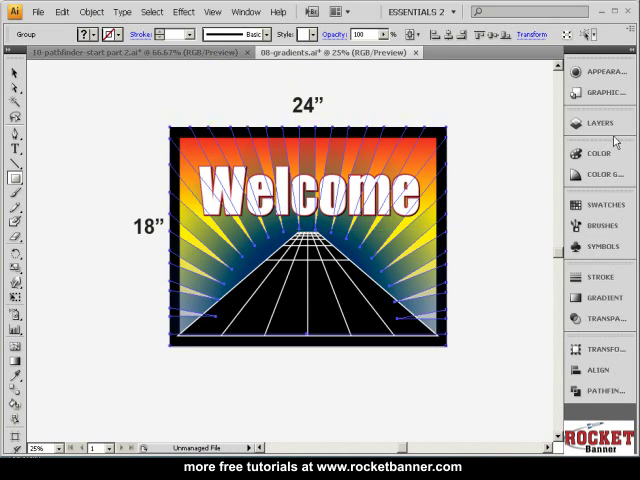
Step: Bring up the fire extinguisher line drawing in the gradients document
click(605, 124)
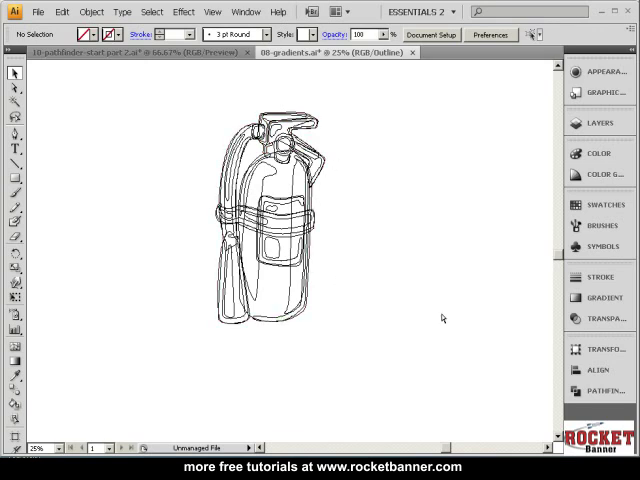
mouse_move(442, 315)
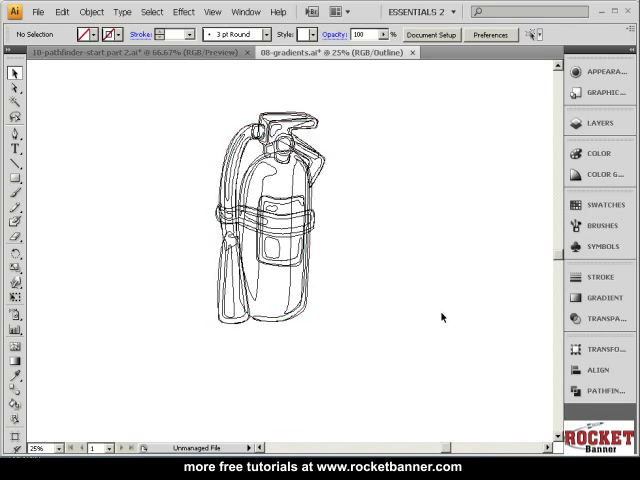
mouse_move(287, 334)
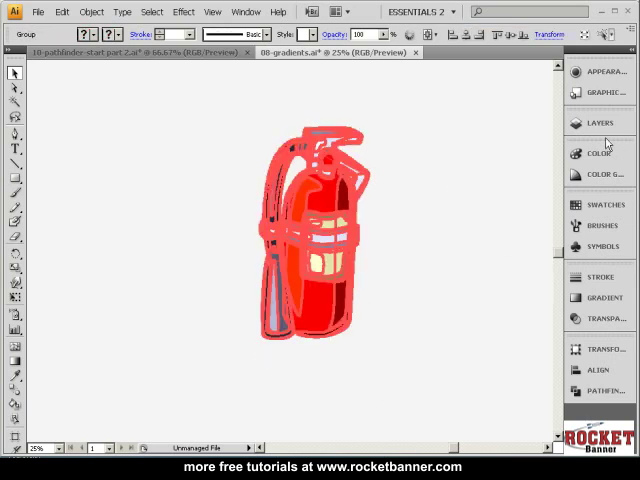
Step: Target the outline copy's layer in the Layers panel to select the thick red outline
click(605, 122)
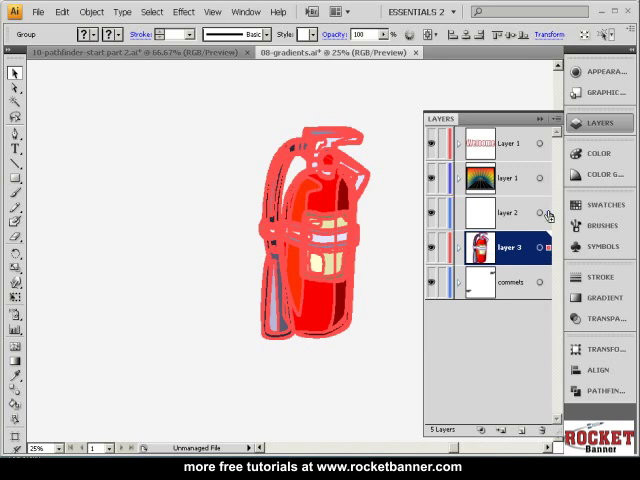
click(502, 212)
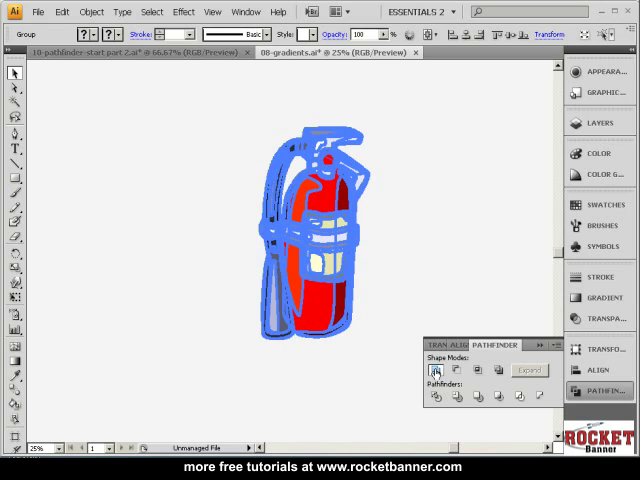
Step: Apply Pathfinder Unite to the outline copy's pieces, making one silhouette path
click(435, 369)
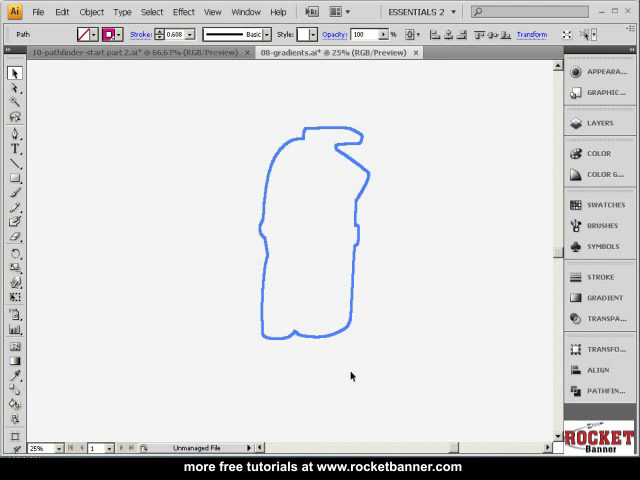
mouse_move(394, 279)
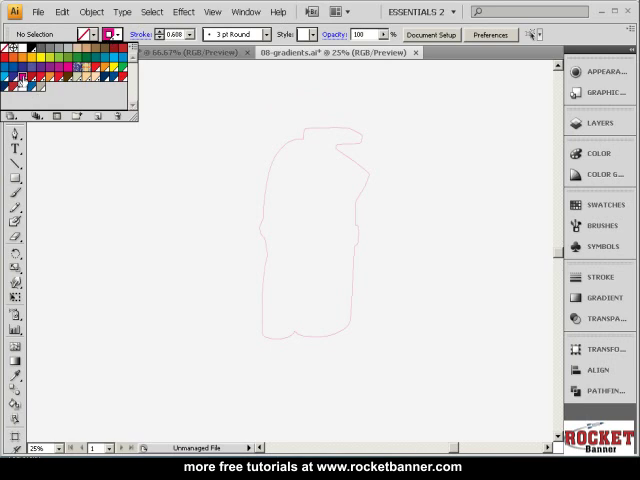
Step: Turn the magenta stroke swatch into a spot colour named CutContour
double_click(15, 75)
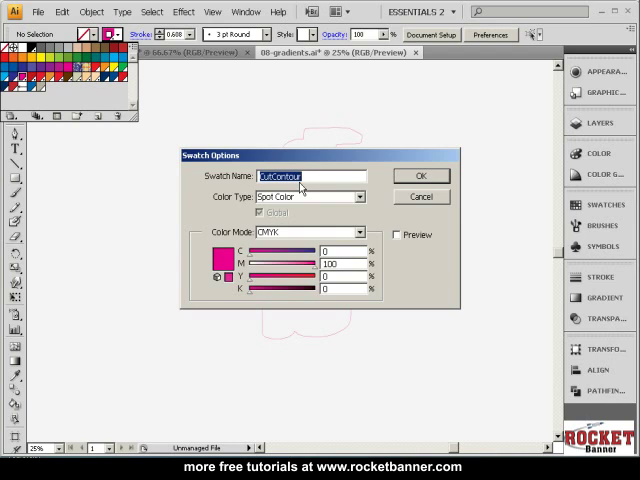
click(419, 176)
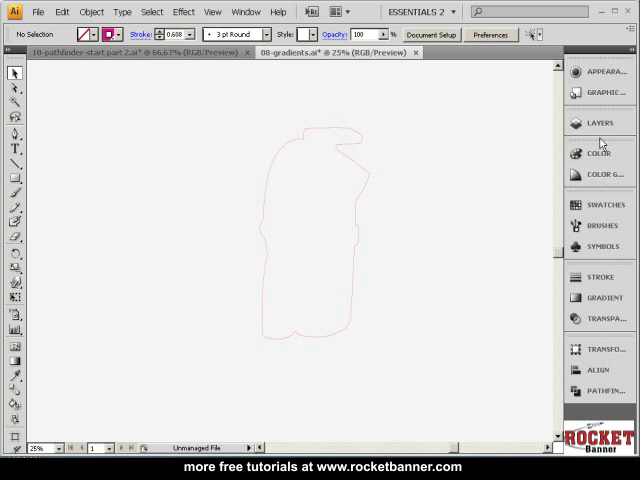
Step: Unhide the original fire extinguisher artwork layer
click(601, 123)
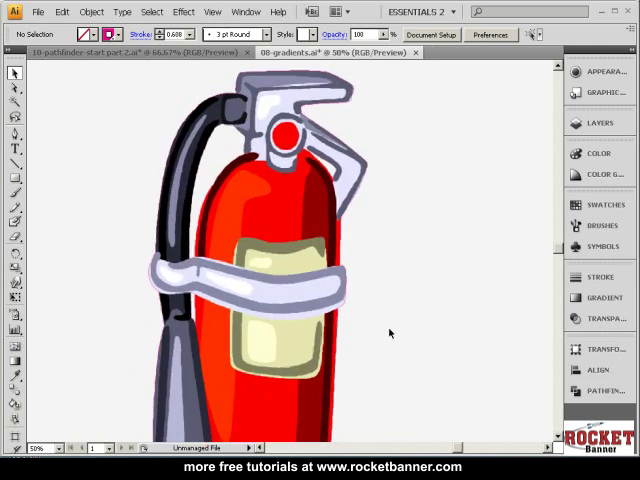
mouse_move(343, 227)
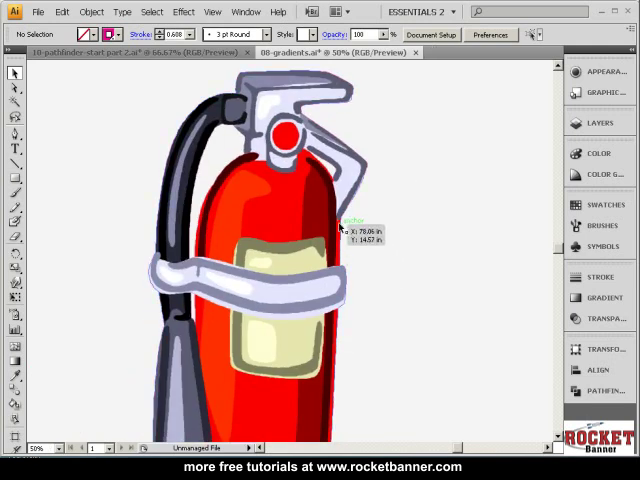
mouse_move(357, 197)
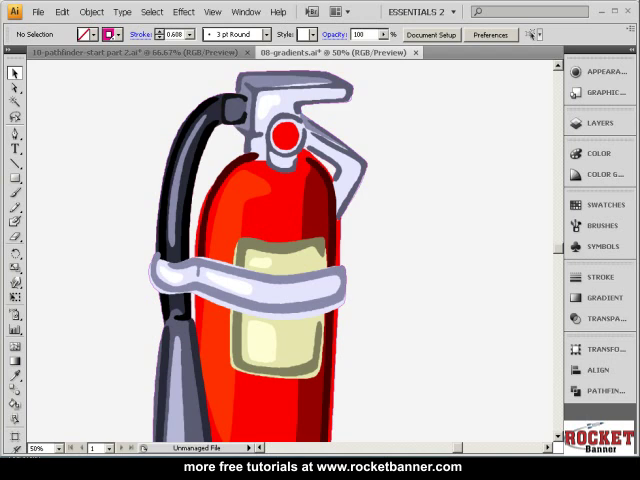
mouse_move(382, 231)
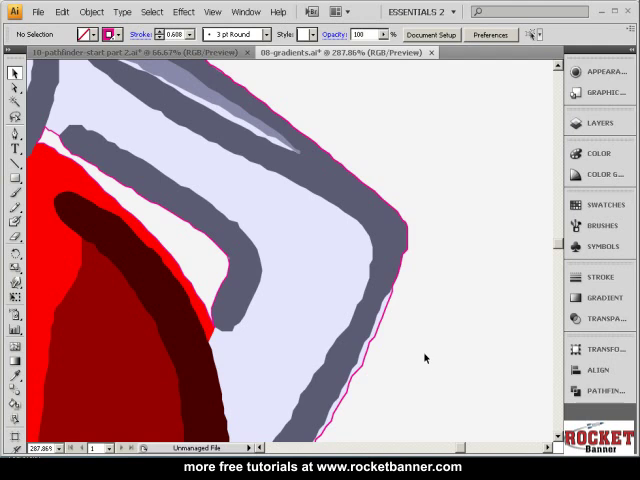
mouse_move(414, 229)
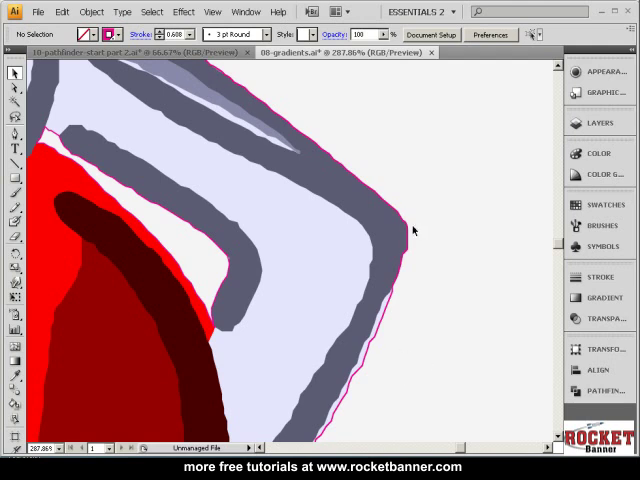